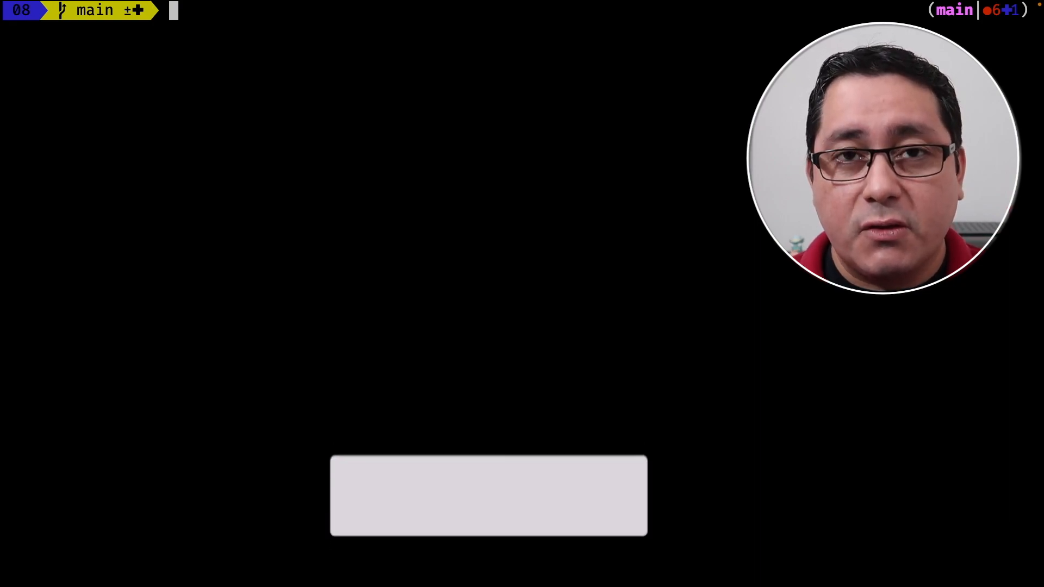
- Launch Neovim on README.md from the shell
{"action": "type", "text": "nvim README.md"}
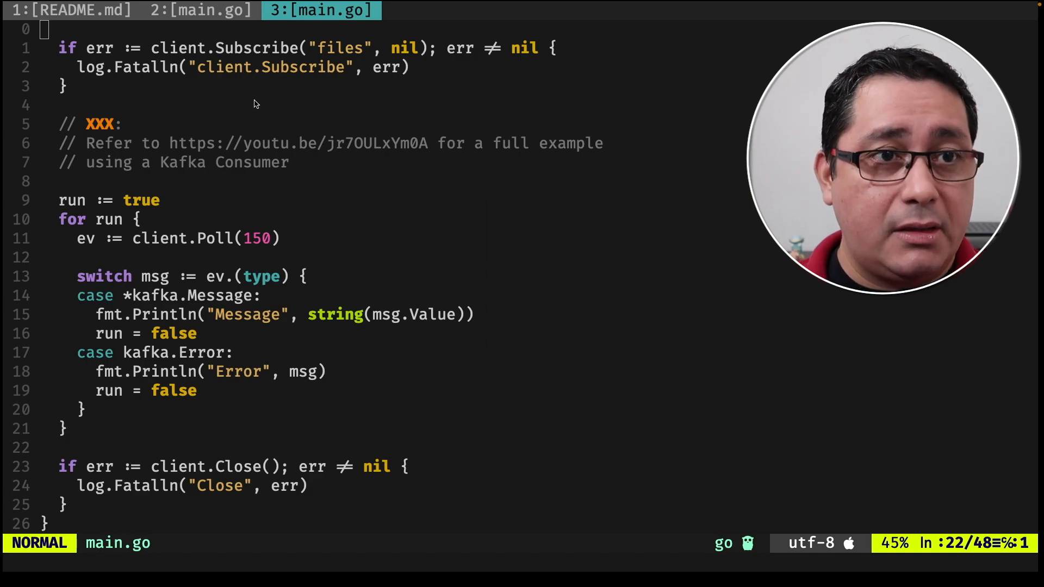
- Switch to the producer's main.go and read through its code
{"action": "left_click", "coordinate": [200, 9]}
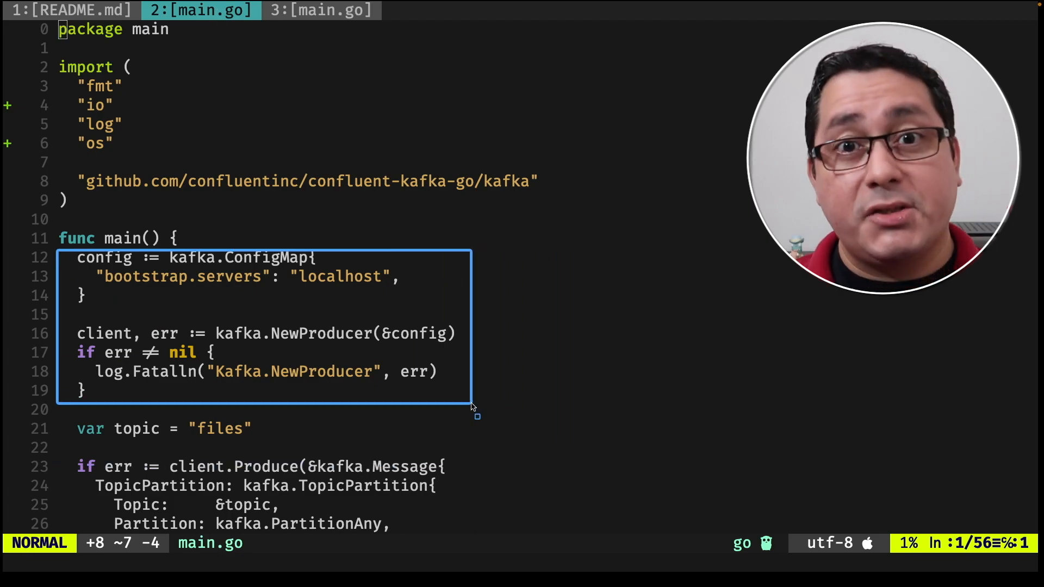
{"action": "scroll", "scroll_direction": "down", "scroll_amount": 3}
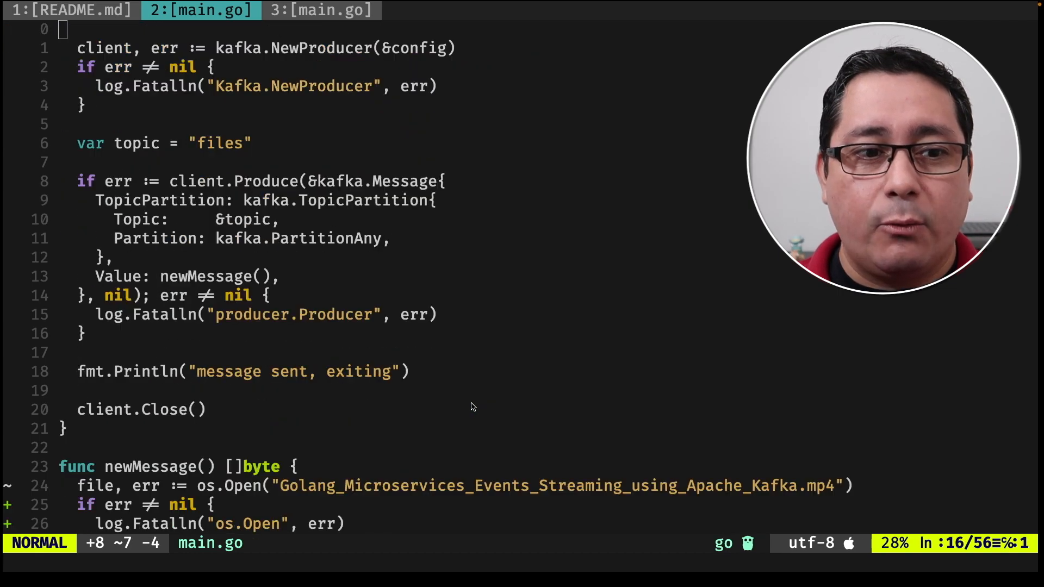
{"action": "scroll", "scroll_direction": "down", "scroll_amount": 3}
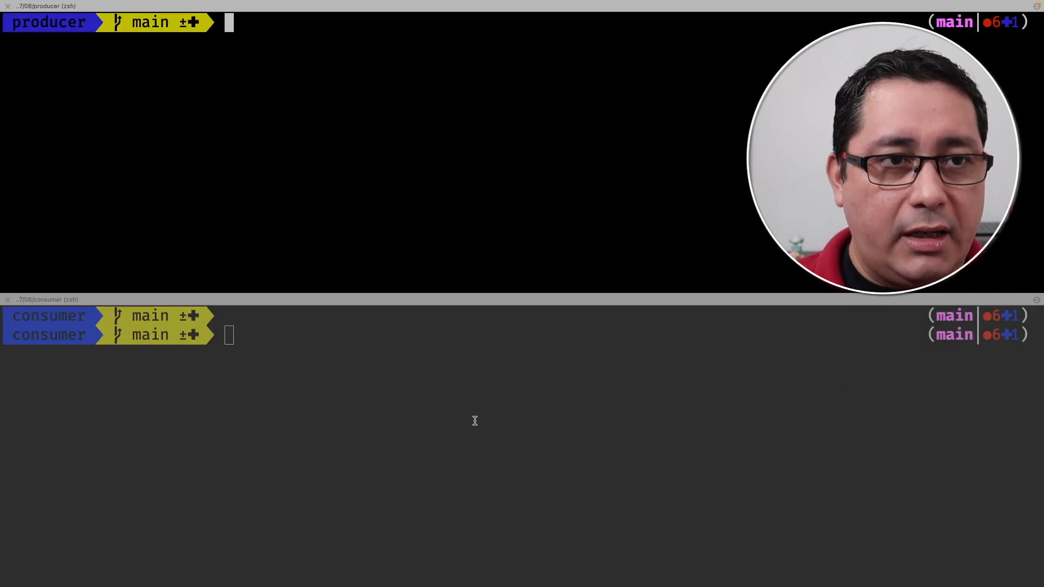
- List the producer folder (video file and main.go) and run go run main.go
{"action": "type", "text": "ls"}
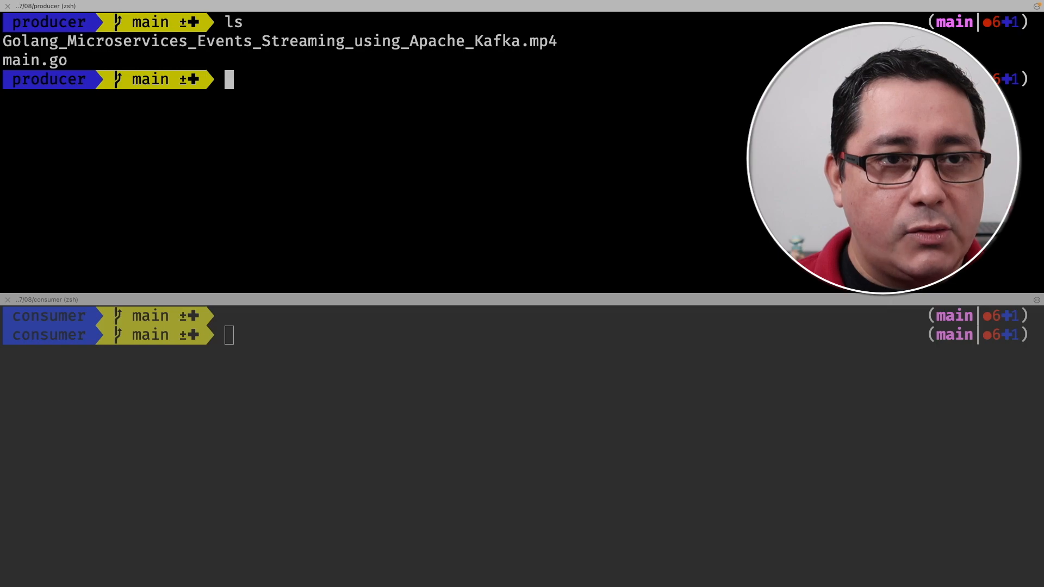
{"action": "type", "text": "go run main.go"}
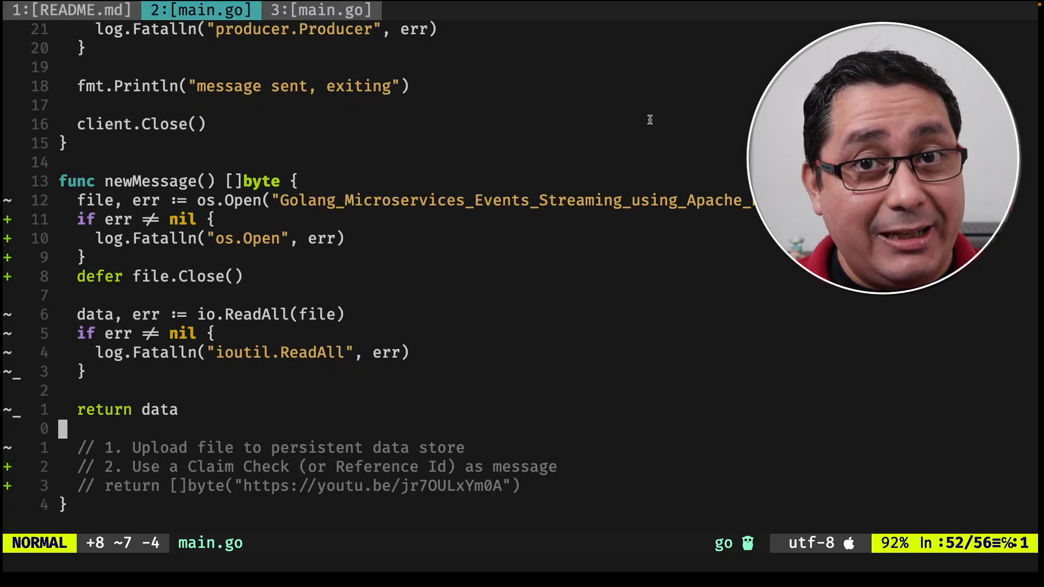
- Delete the file-reading lines in newMessage so it can return the claim-check URL
{"action": "scroll", "scroll_direction": "up", "scroll_amount": 3}
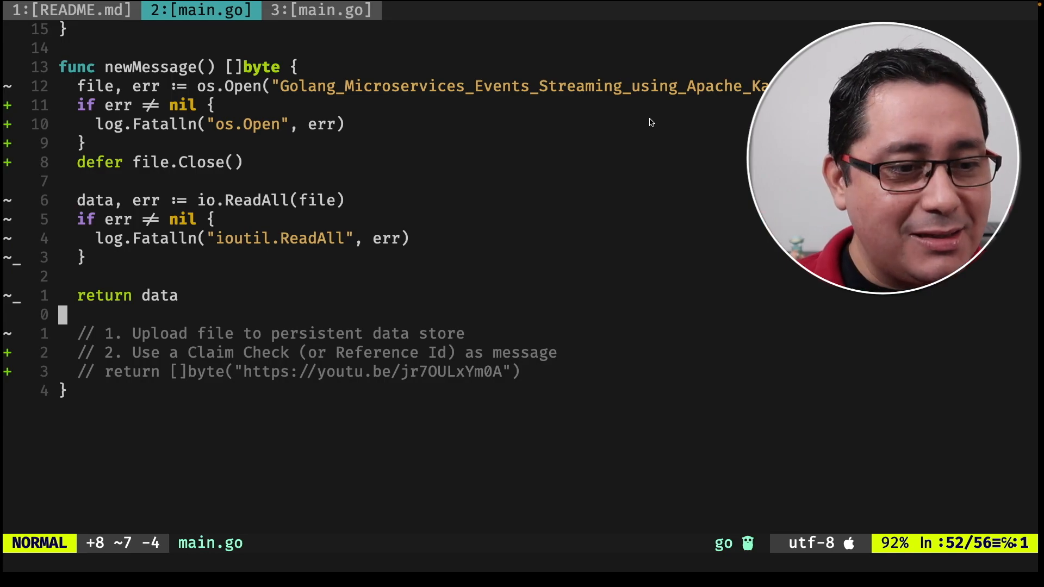
{"action": "key", "text": "V"}
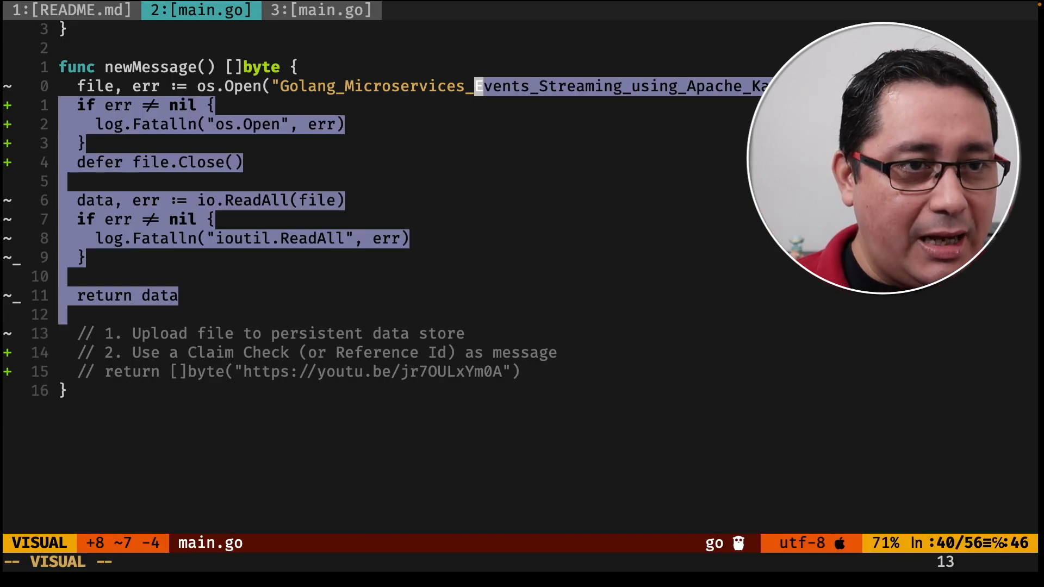
{"action": "key", "text": "d"}
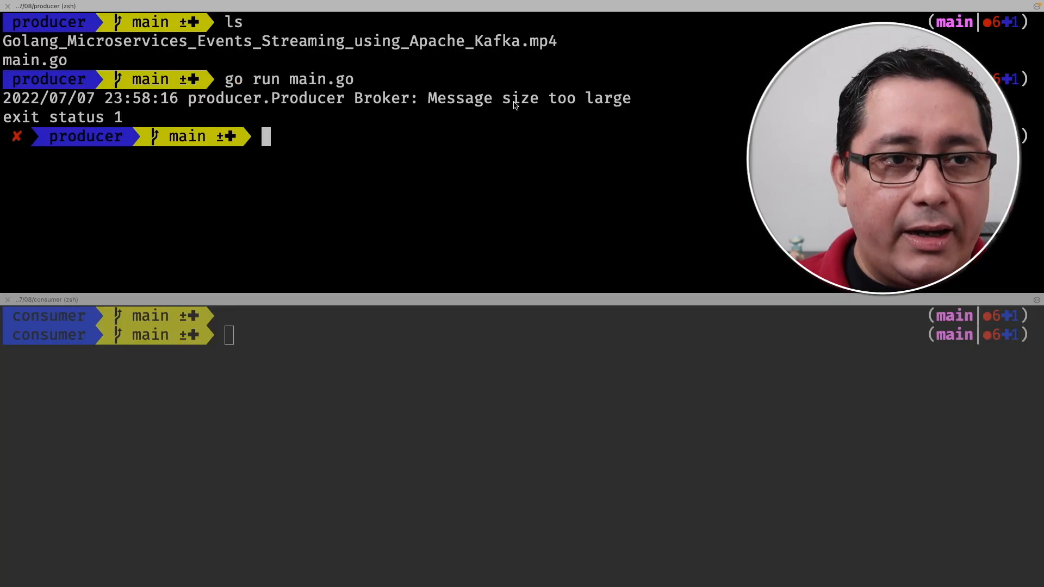
- Enter go run main.go again at the producer prompt
{"action": "type", "text": "go run main.go"}
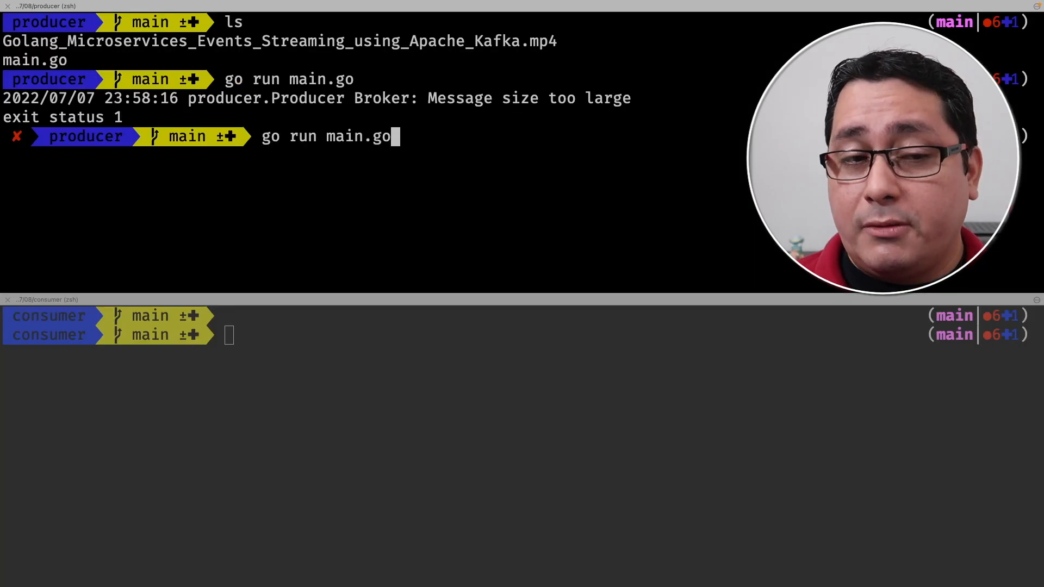